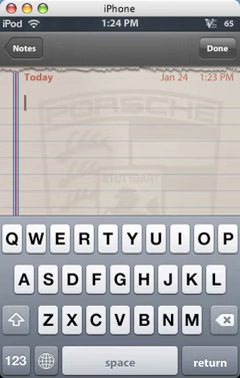
# - Write the word Pinata into the empty note
pyautogui.write('Pi')
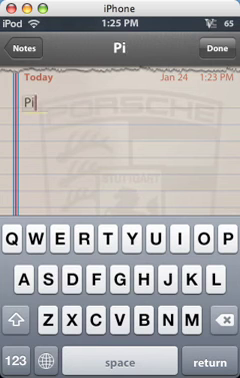
pyautogui.write('nata')
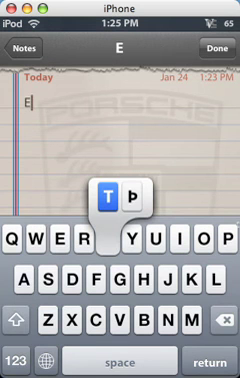
# - Add test letters t, y, u and choose an accented variant of i from the long-press menu
pyautogui.write('t')
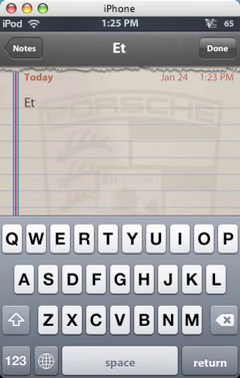
pyautogui.write('yu')
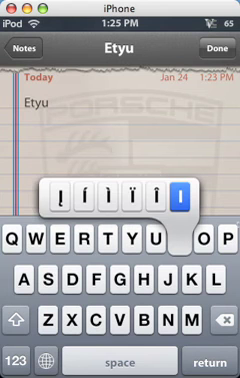
pyautogui.click(204, 192)
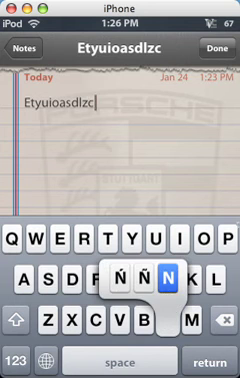
pyautogui.click(176, 272)
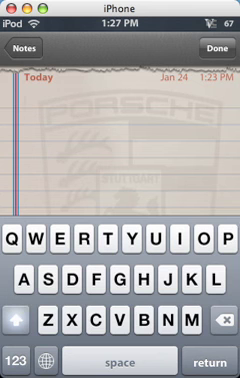
# - Leave the note and switch over to Safari
pyautogui.click(24, 356)
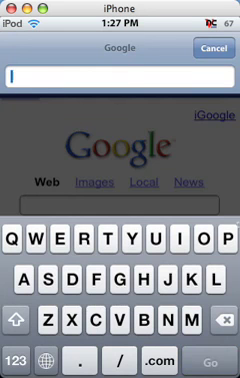
# - Enter example.net in the address bar, clear it, and start a new address with 'ex'
pyautogui.write('example.')
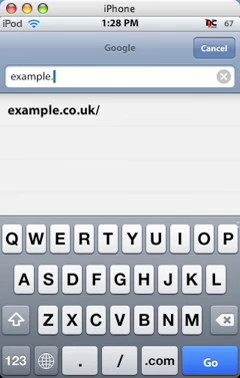
pyautogui.write('net')
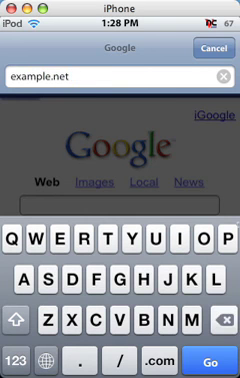
pyautogui.click(220, 78)
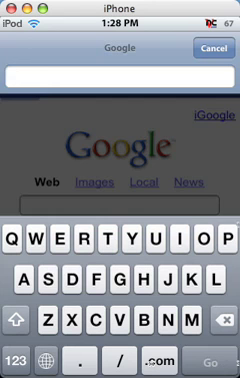
pyautogui.write('ex')
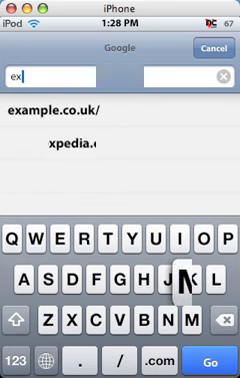